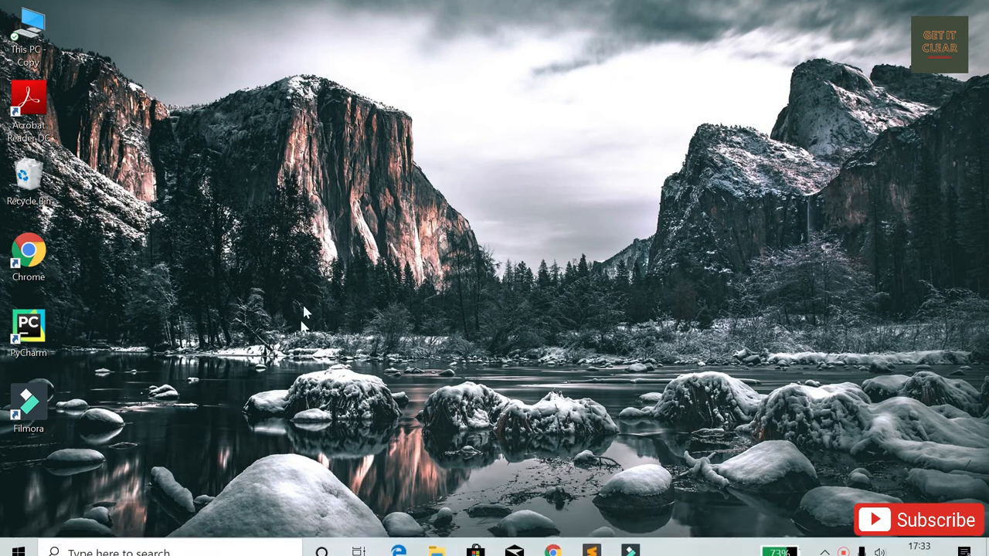
mouse_move(272, 287)
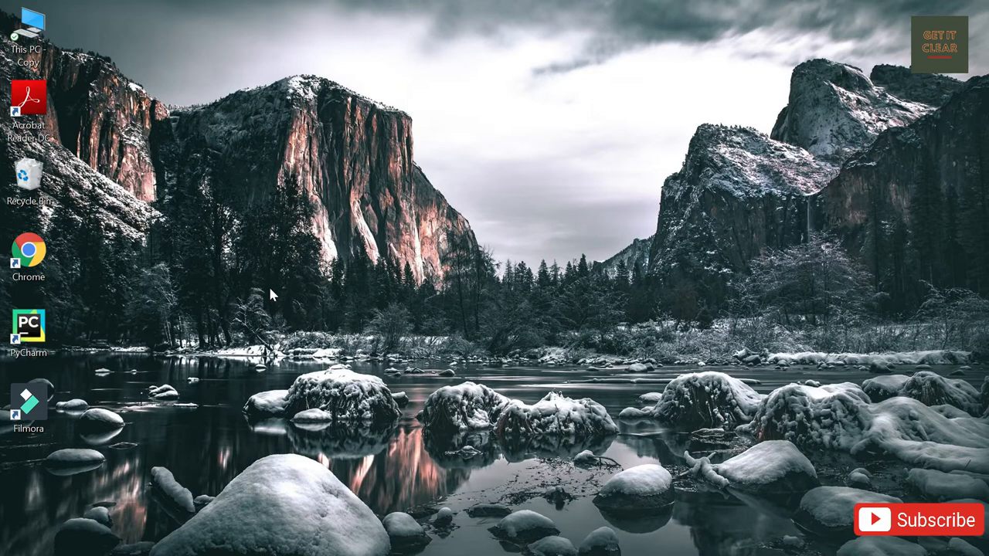
mouse_move(265, 303)
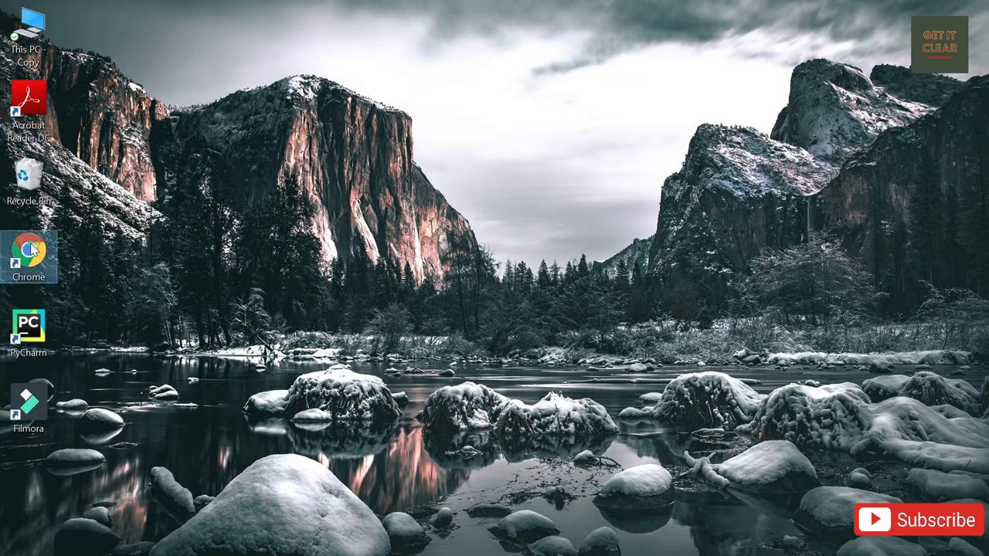
mouse_move(28, 255)
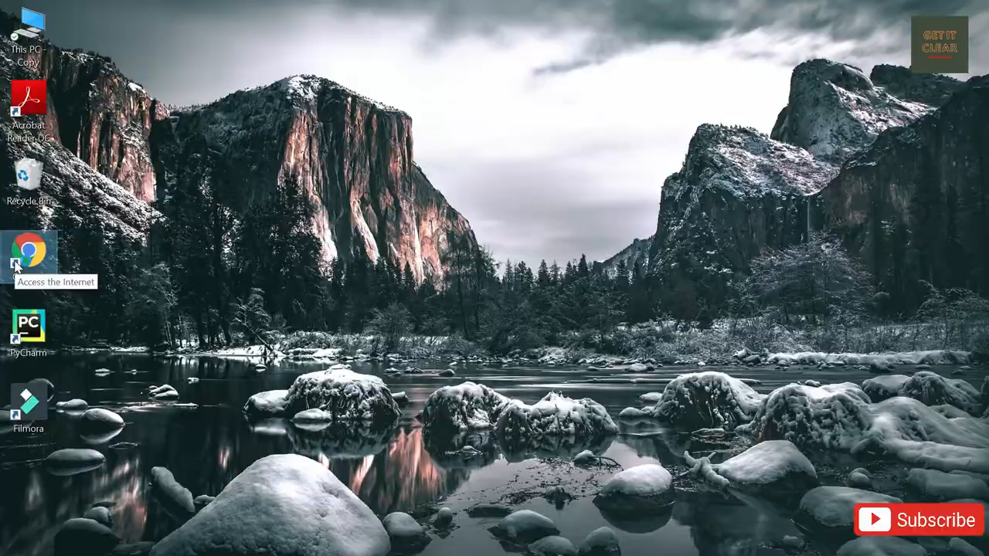
- Launch Chrome and search Google for 'lenovo vantage for windows 10'
double_click(30, 255)
type("lenovo vanta")
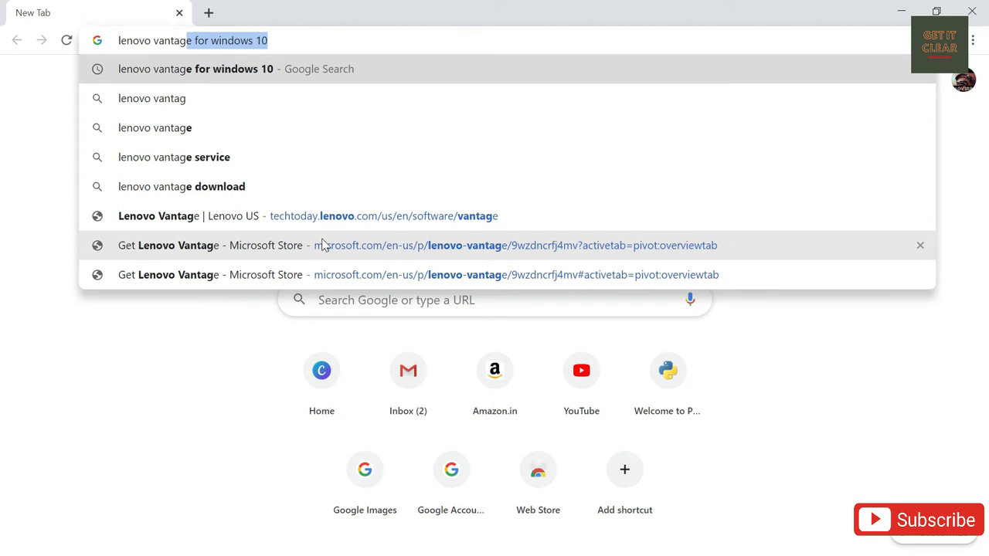
type("ge for")
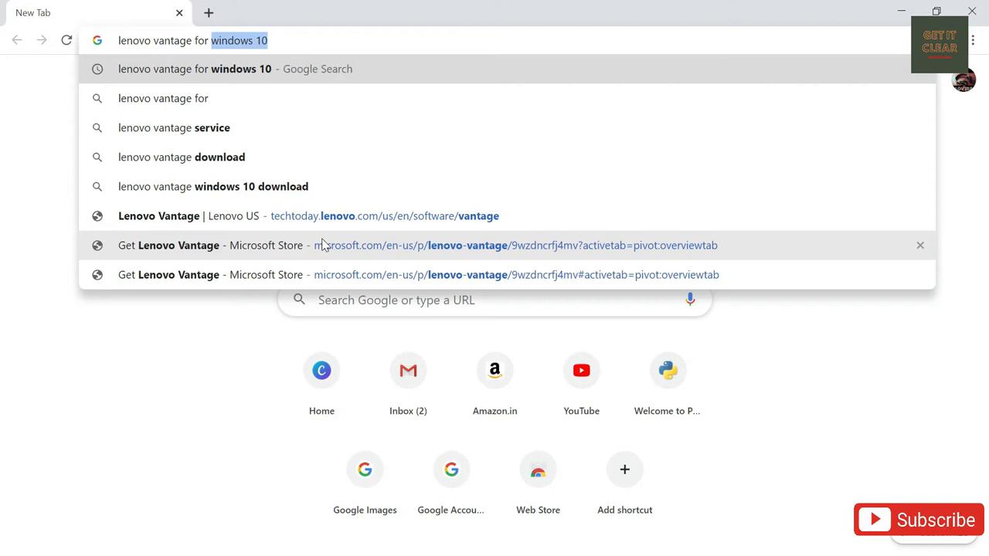
type("windows 10")
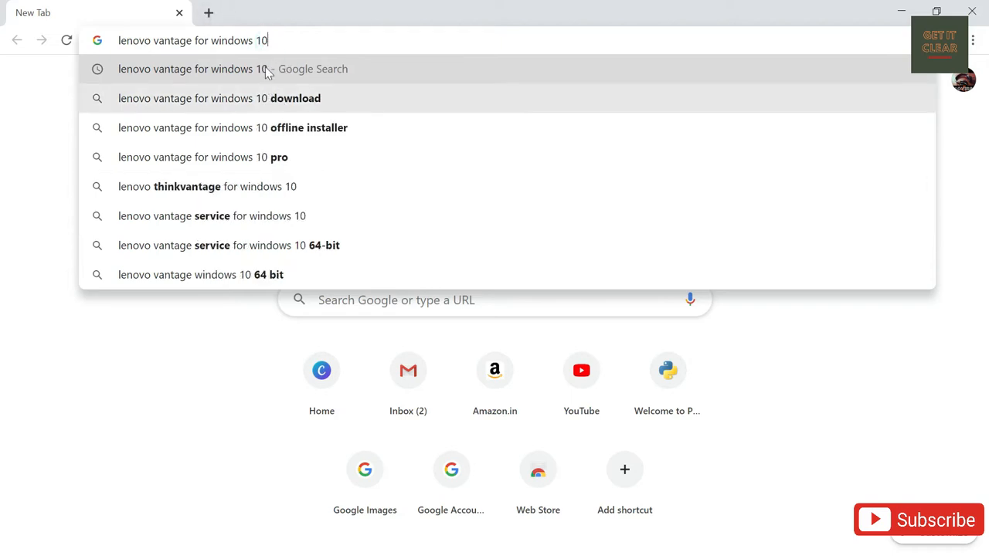
mouse_move(300, 115)
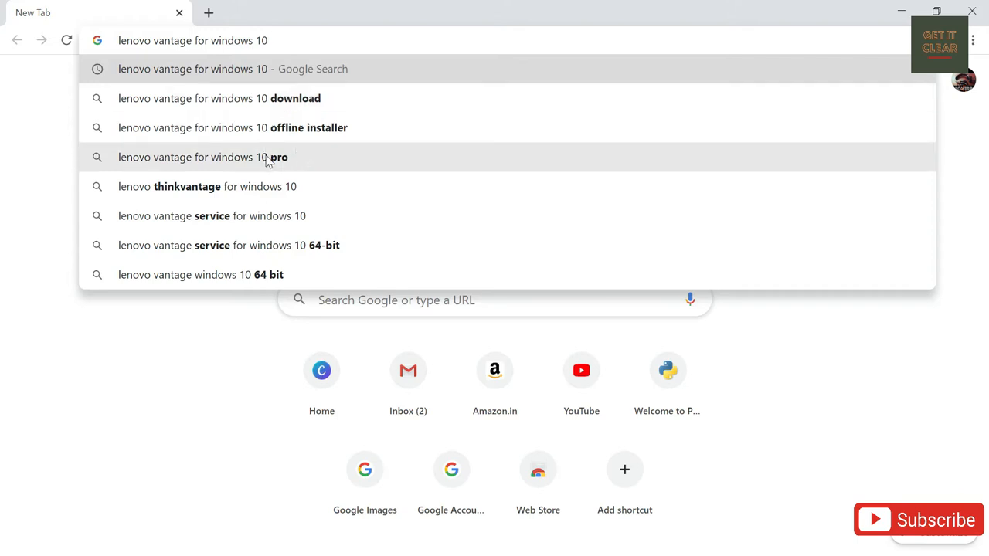
mouse_move(250, 83)
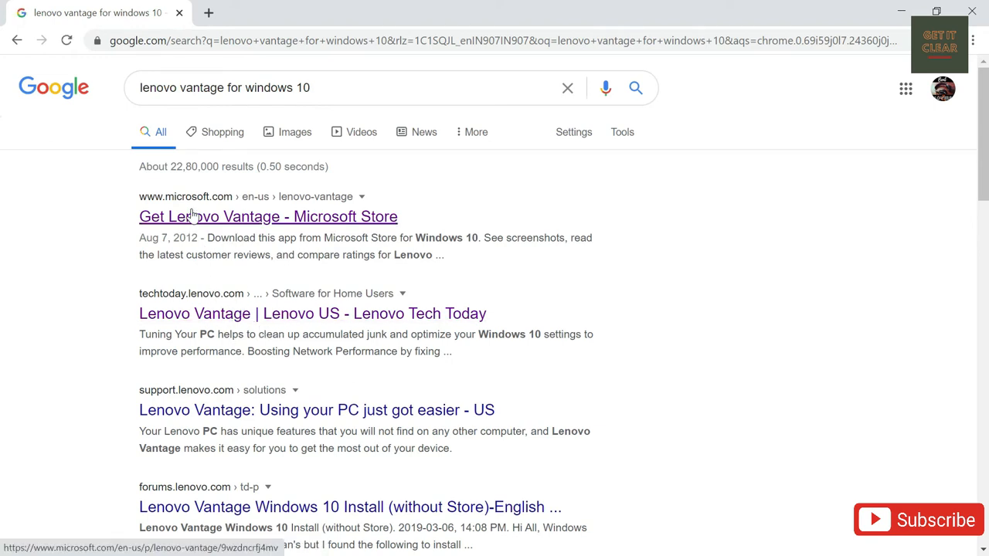
- Visit the 'Get Lenovo Vantage - Microsoft Store' result and dismiss the region/language prompt
left_click(269, 216)
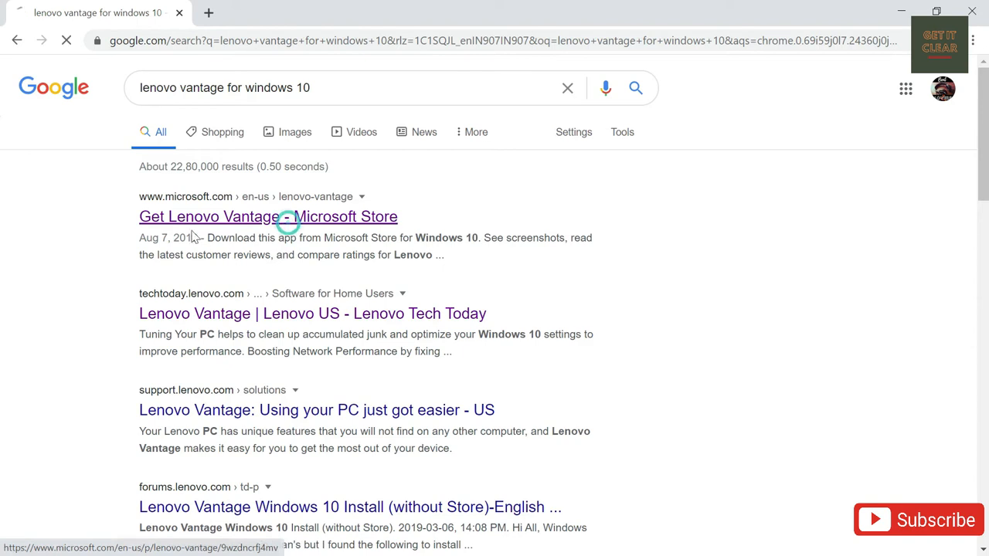
left_click(269, 216)
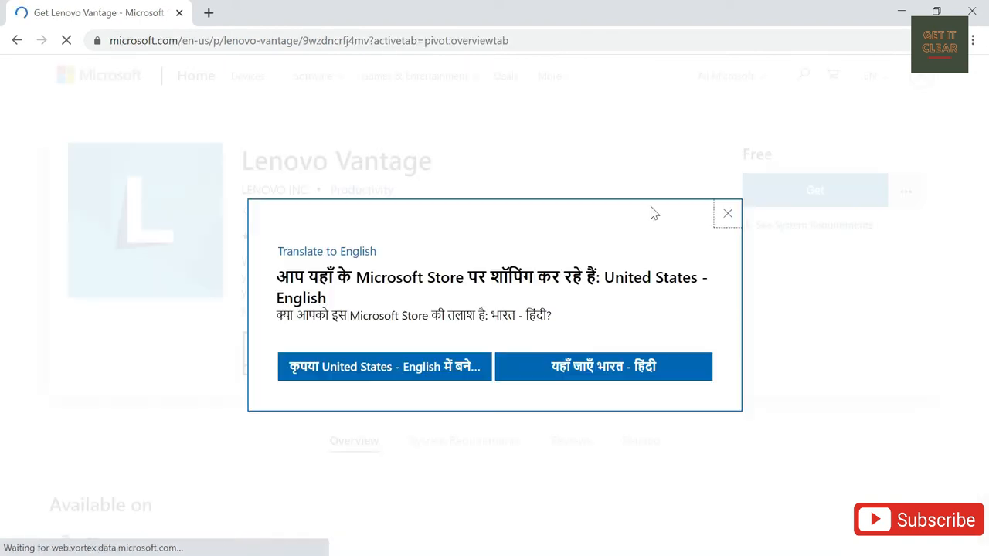
left_click(726, 213)
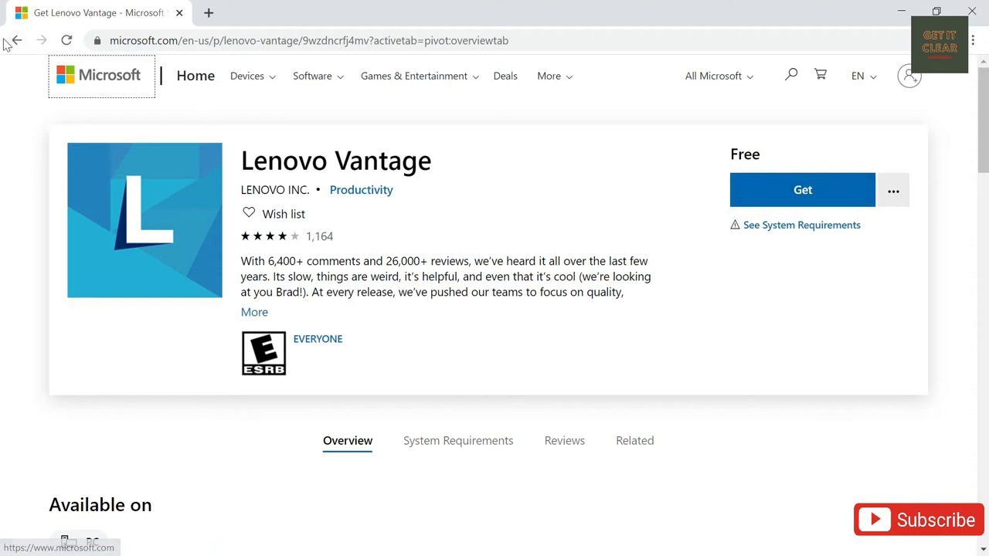
- Return to the search results and close Chrome
left_click(17, 40)
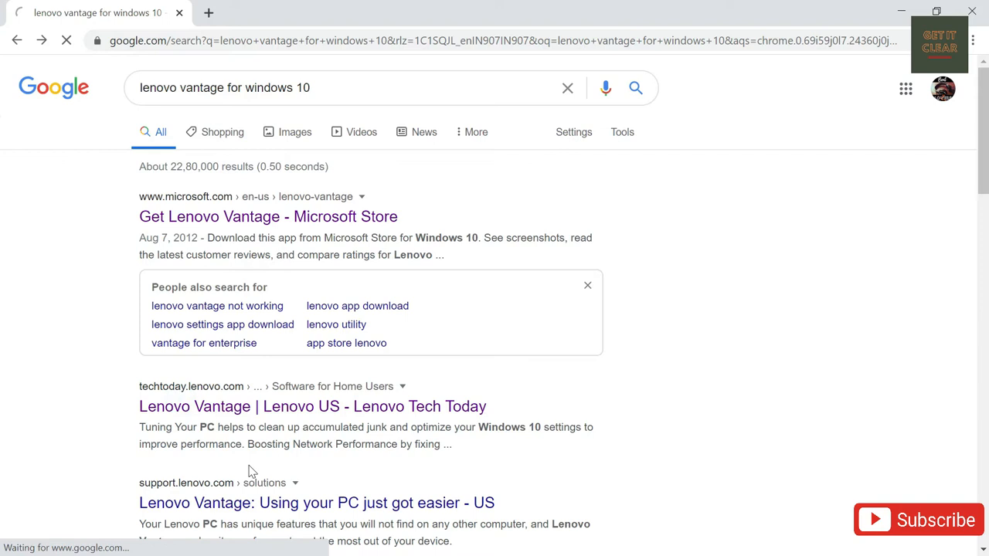
left_click(312, 406)
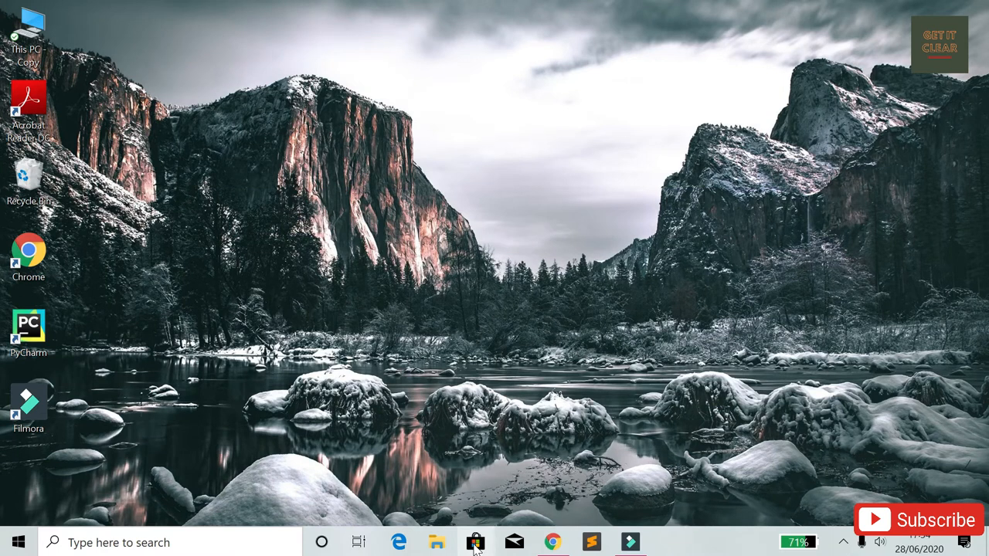
mouse_move(374, 509)
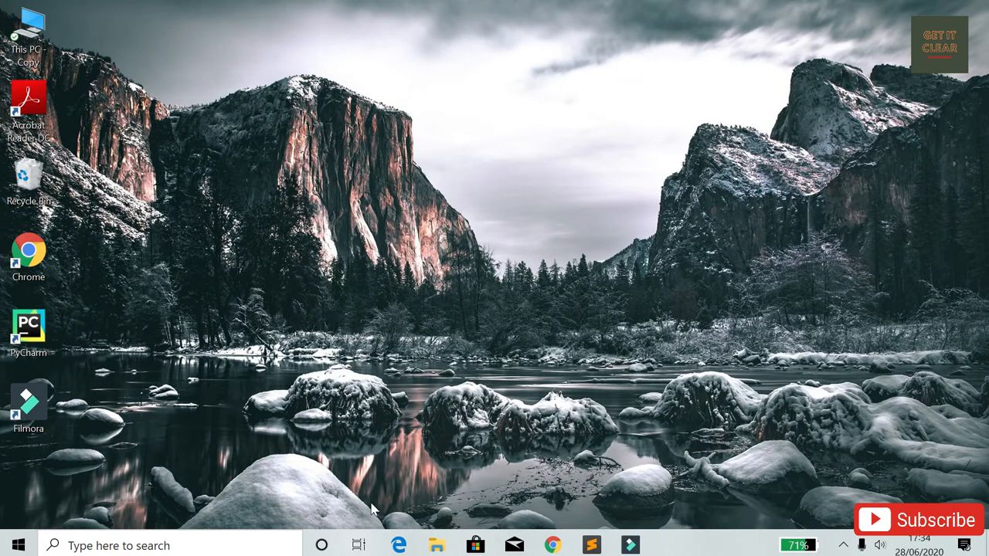
- In a maximized Microsoft Store, search 'lenovo vantage' and launch the installed app
left_click(476, 544)
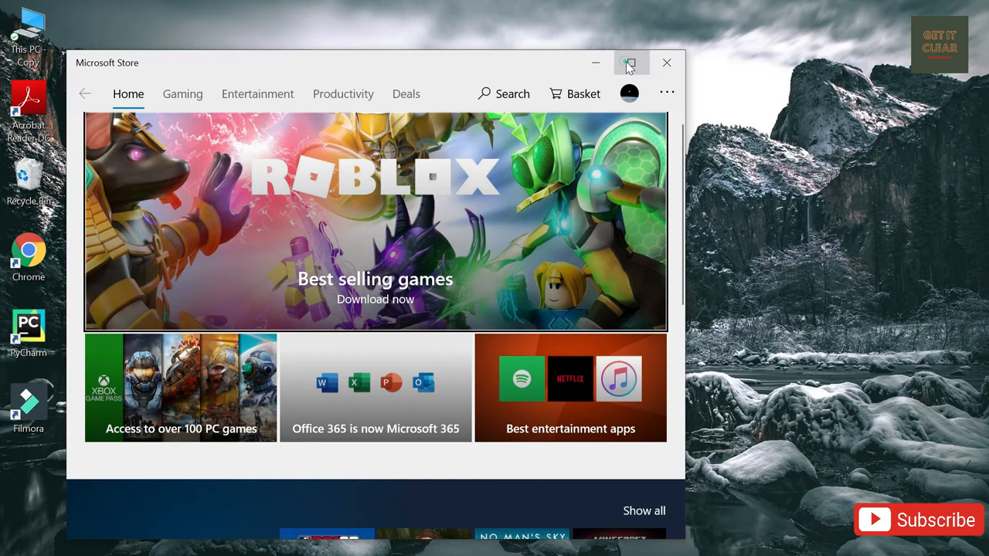
left_click(631, 62)
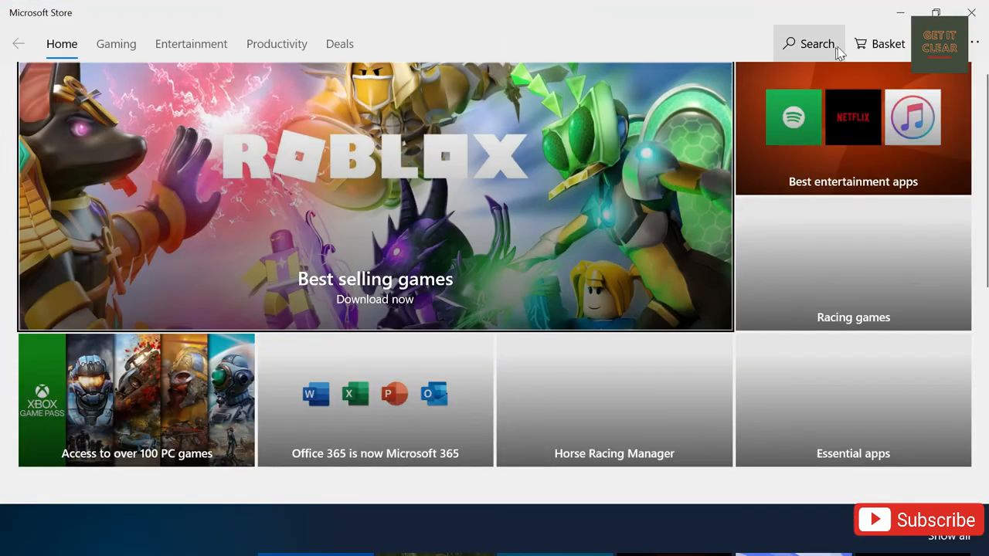
type("lenovo vant")
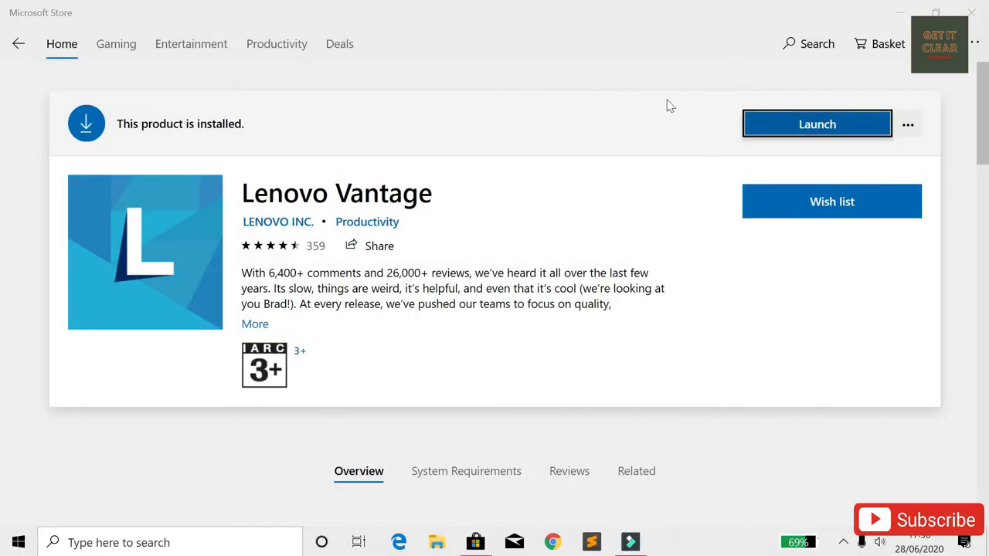
left_click(816, 123)
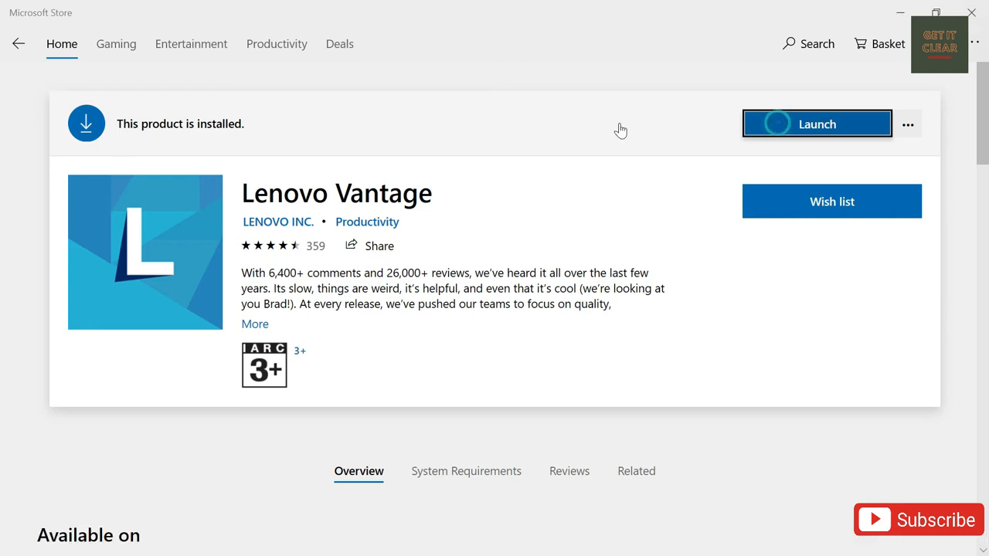
- Let Lenovo Vantage load its dashboard for the ideapad 520-15IKB
left_click(816, 124)
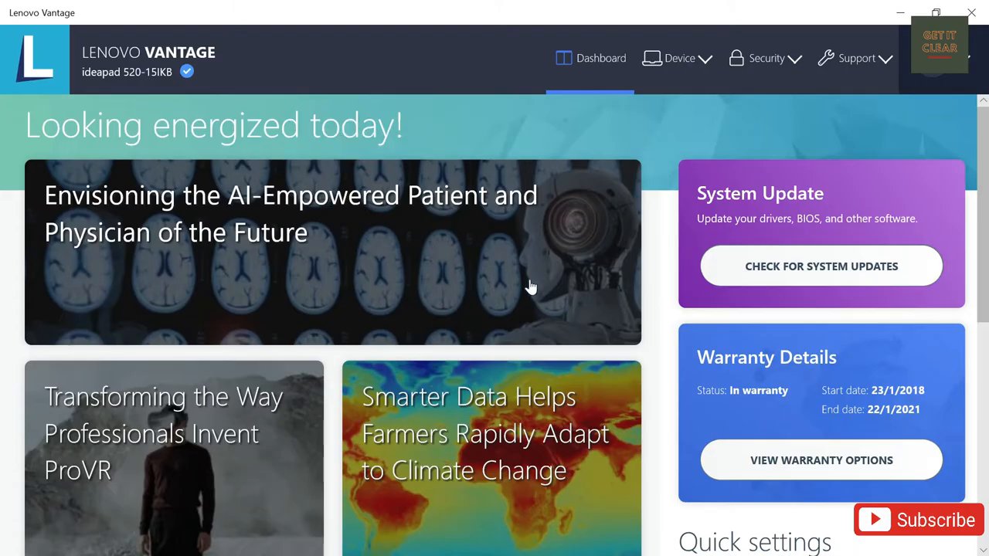
mouse_move(479, 259)
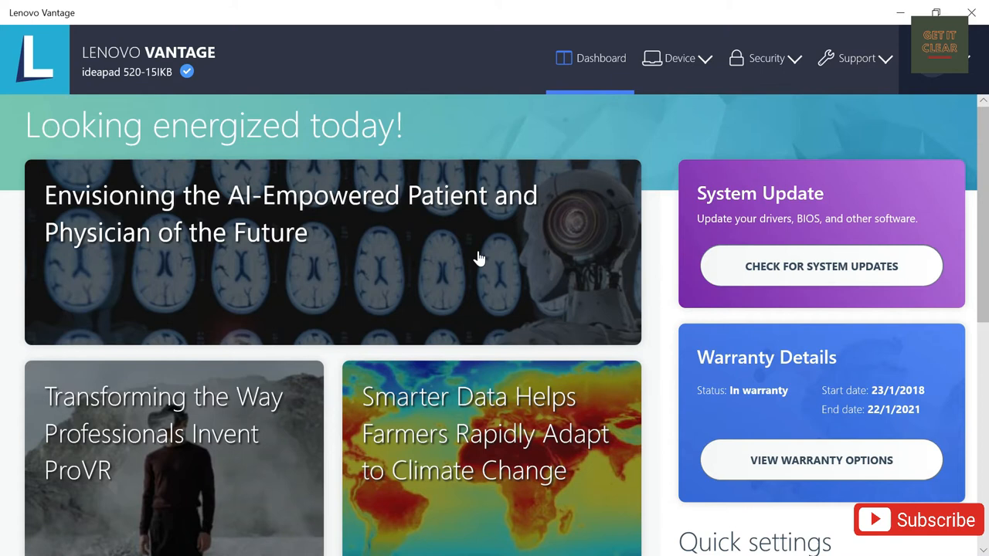
mouse_move(327, 53)
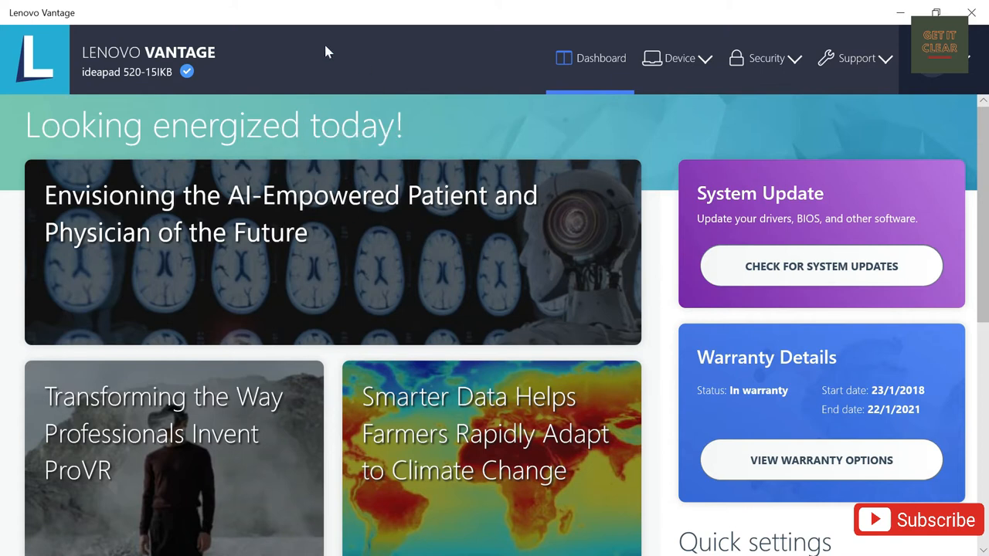
mouse_move(396, 286)
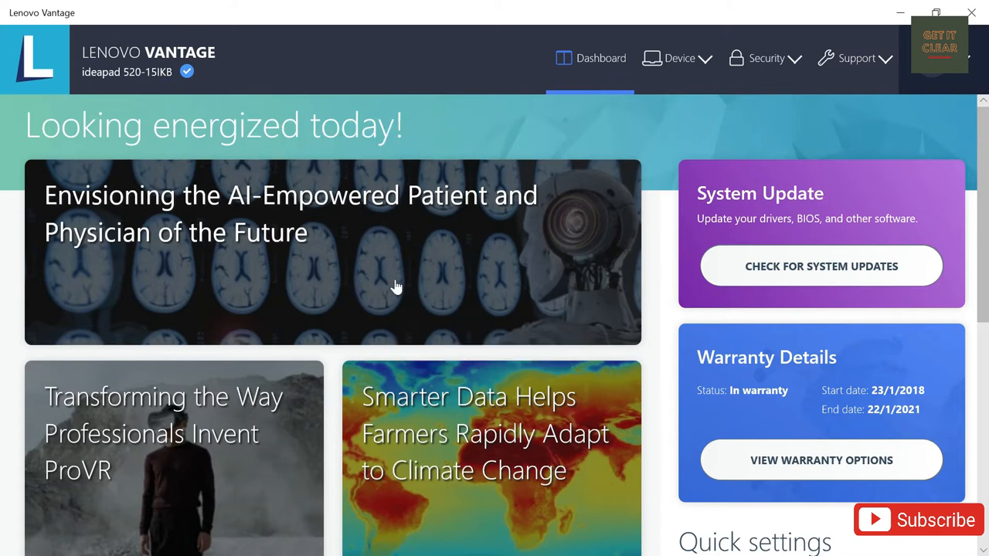
mouse_move(770, 280)
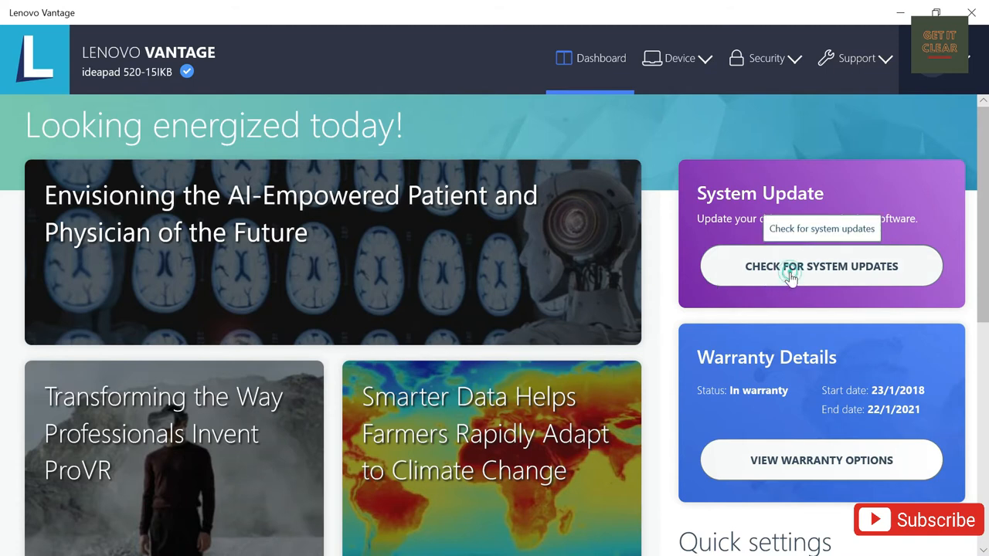
- Run Check for Updates on the System Update page to list available updates
left_click(822, 266)
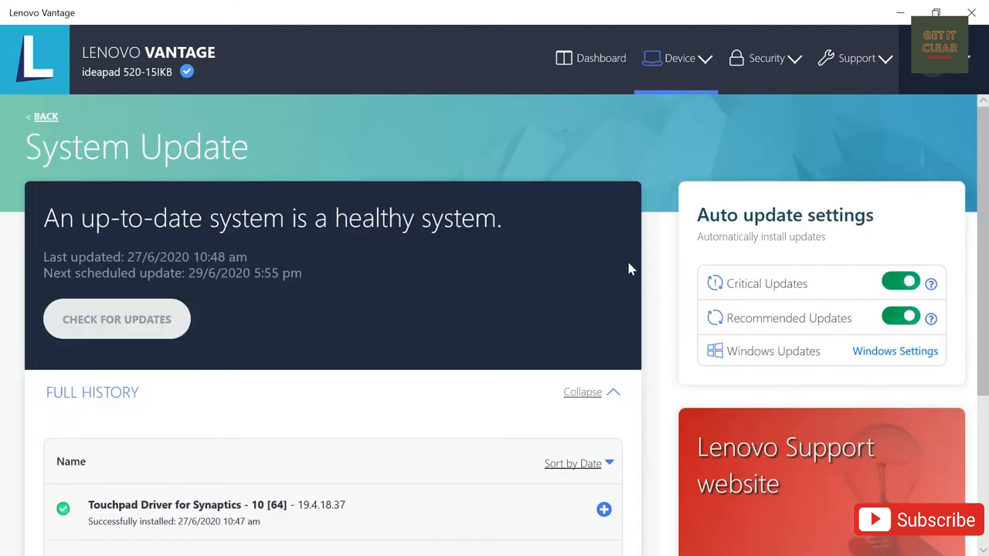
mouse_move(699, 277)
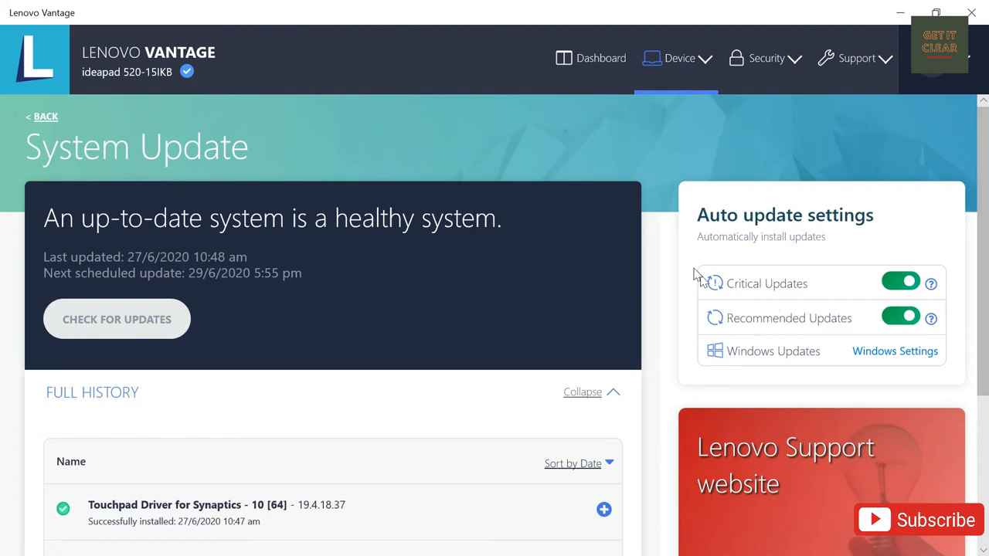
mouse_move(801, 301)
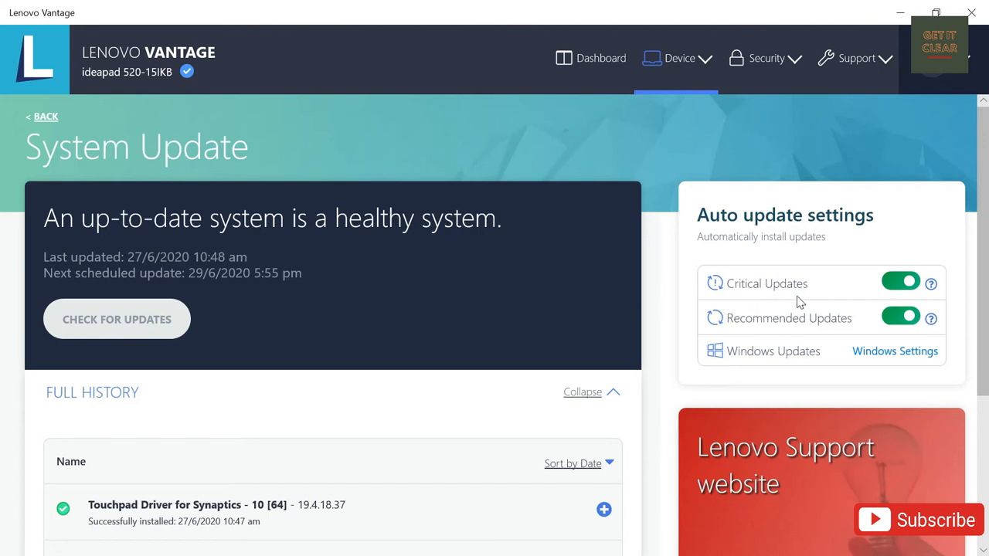
mouse_move(757, 375)
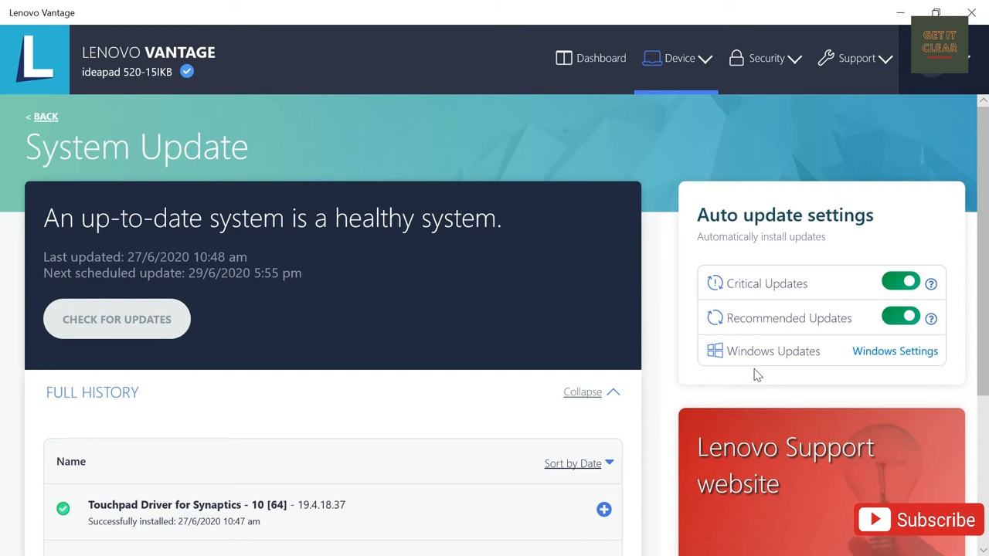
mouse_move(263, 328)
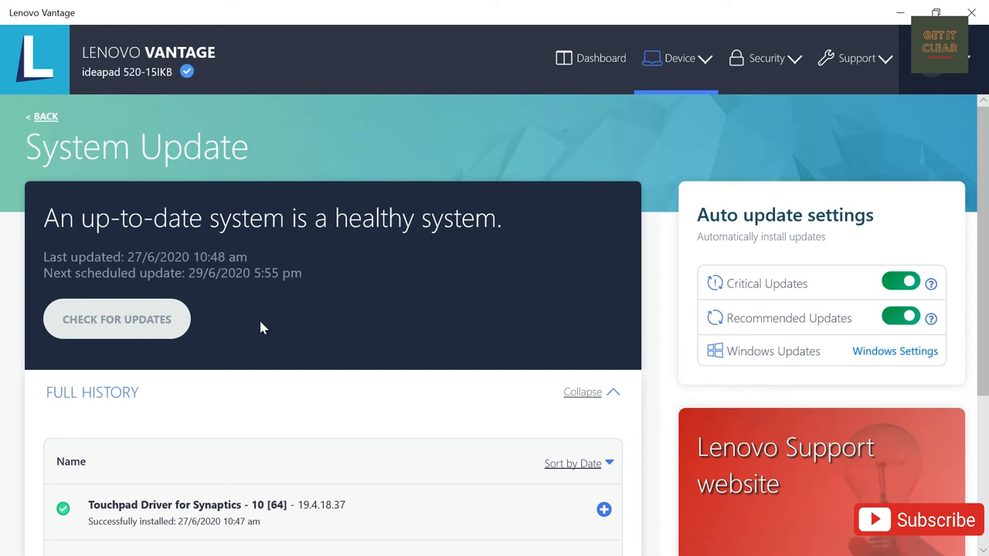
mouse_move(349, 359)
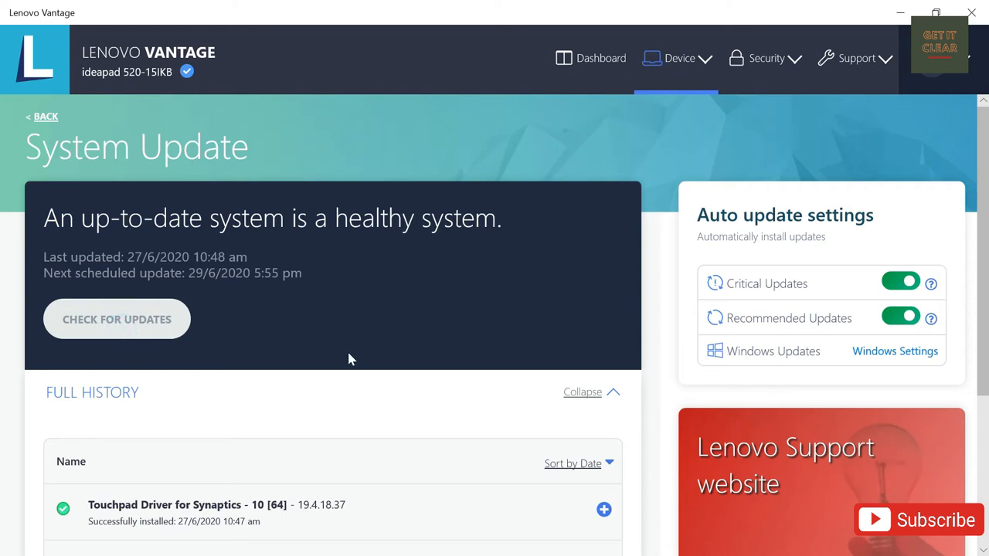
left_click(116, 318)
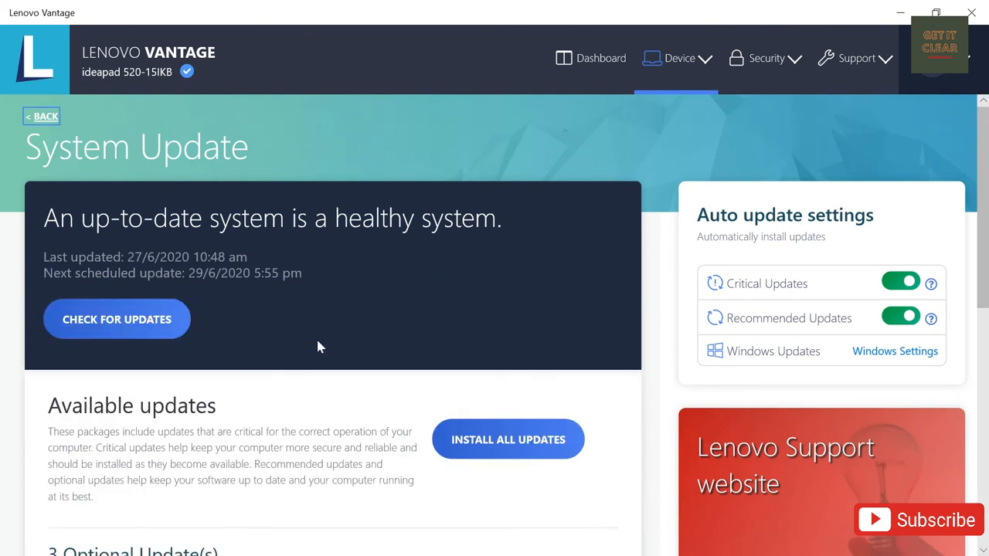
- Scroll to the optional updates listing NVIDIA VGA, Intel MEI and Lan Driver - 10 [64]
scroll("down", 3)
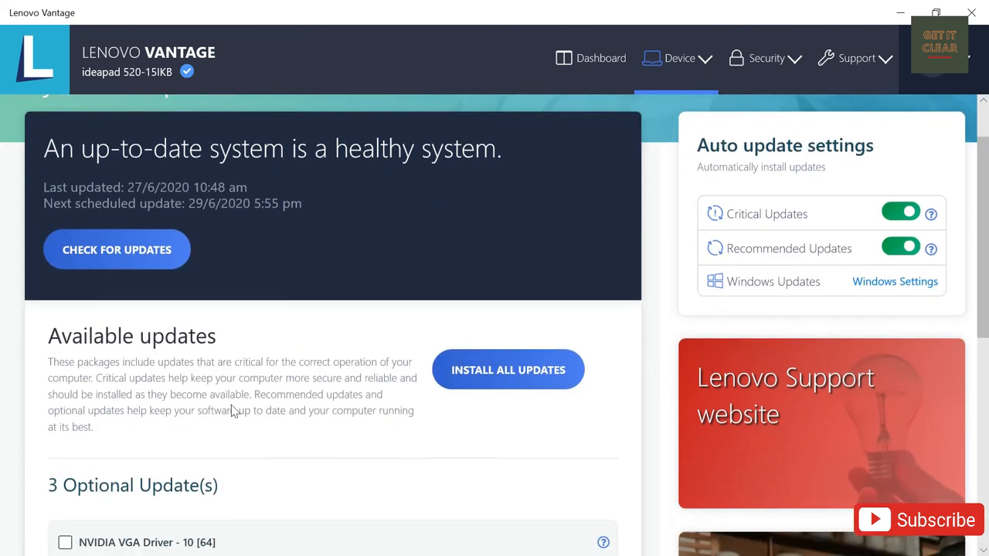
scroll("down", 3)
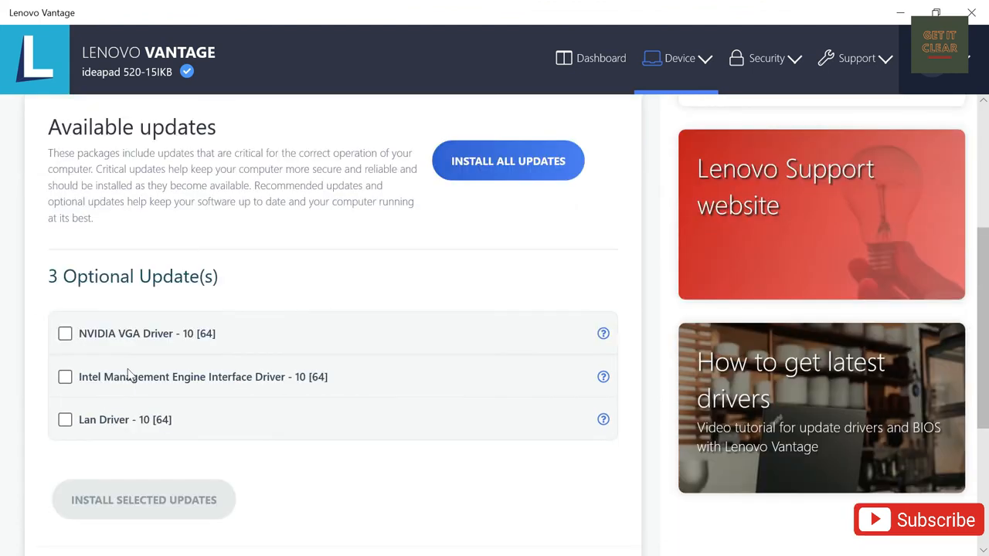
mouse_move(84, 358)
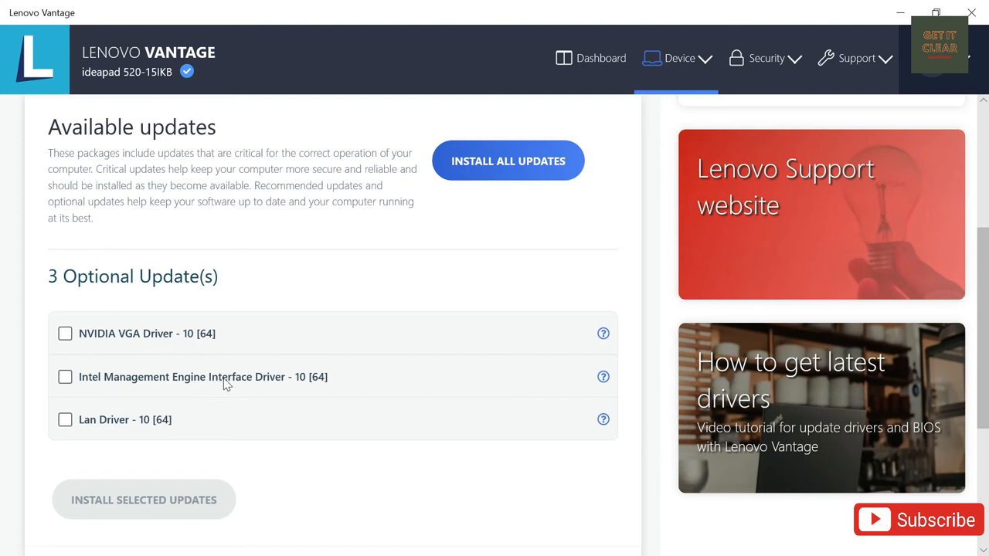
mouse_move(85, 436)
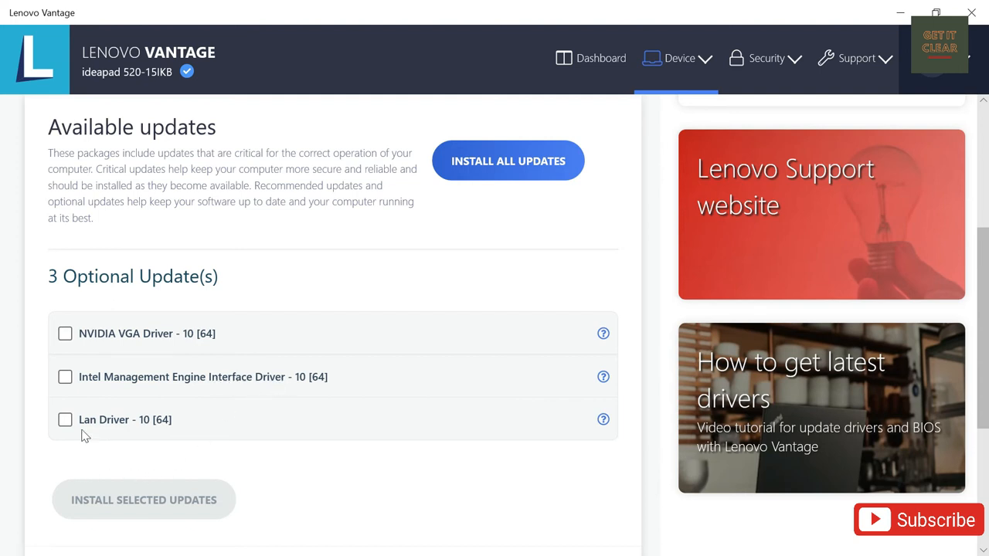
mouse_move(202, 430)
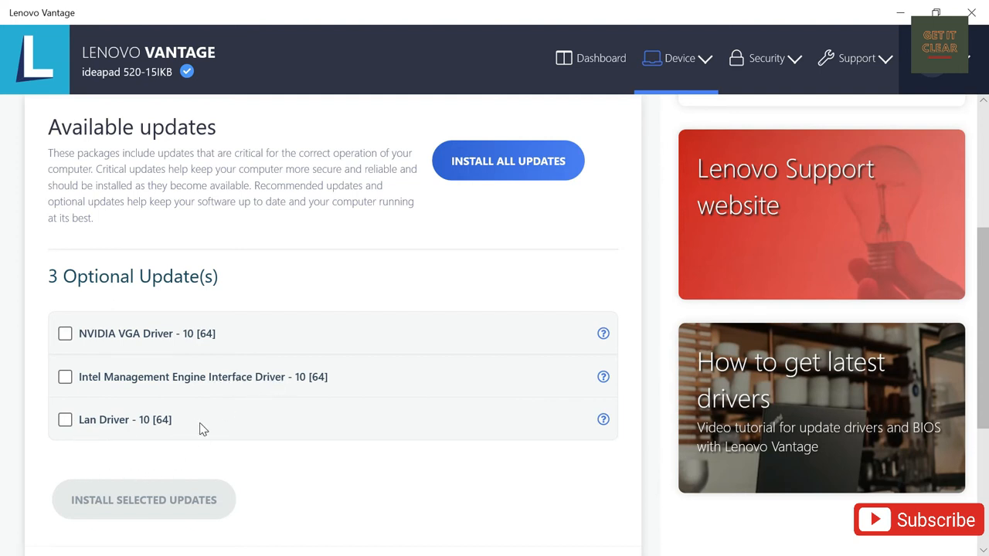
scroll("up", 3)
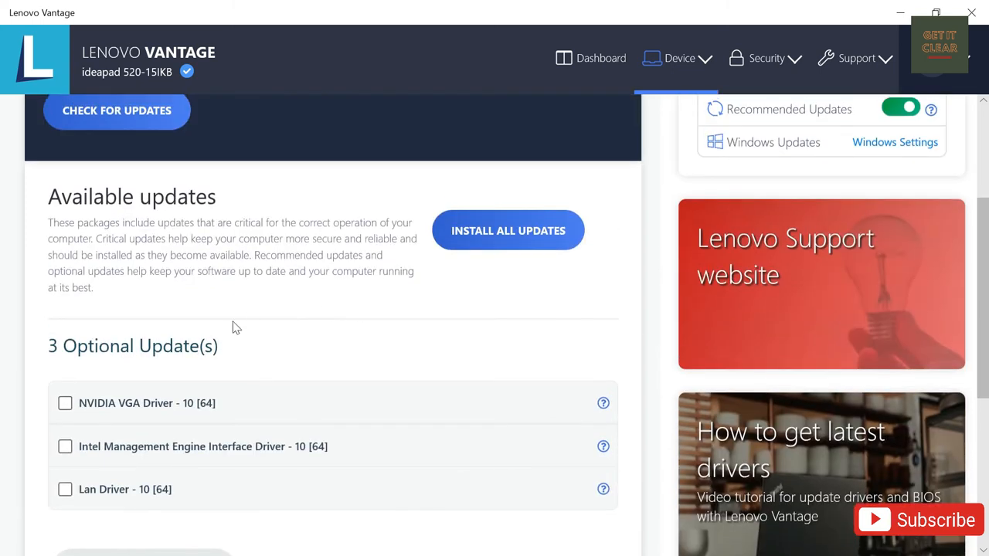
mouse_move(87, 416)
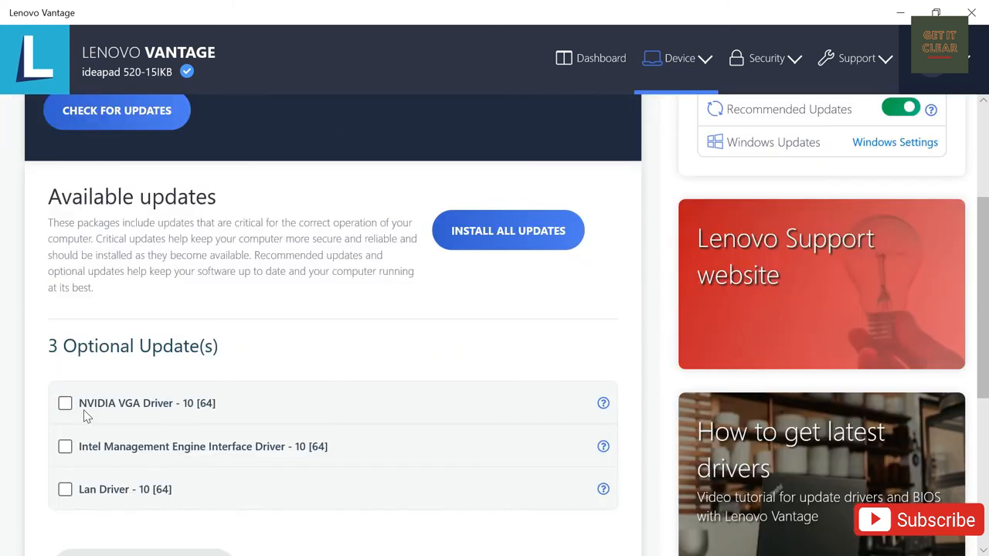
mouse_move(86, 452)
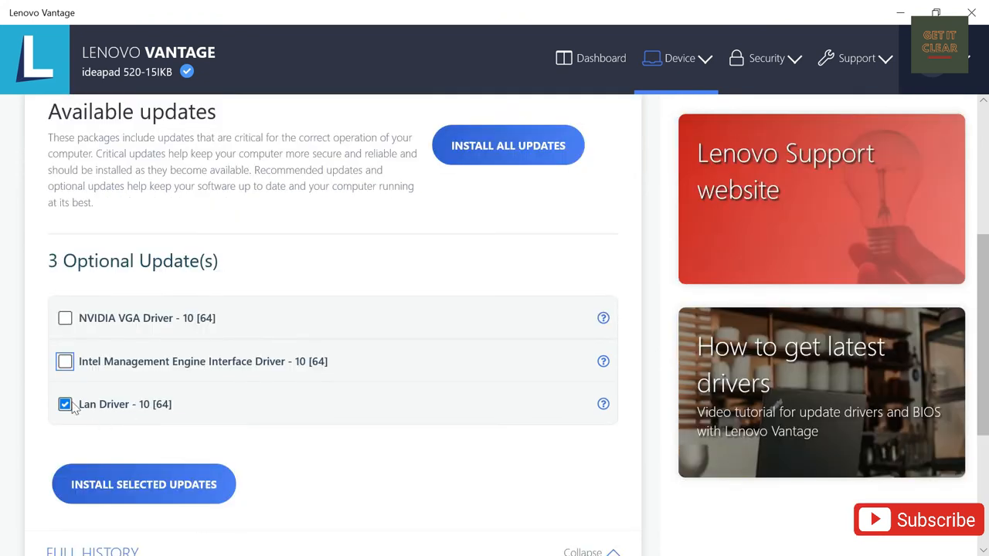
- Start Install Selected Updates for the LAN driver and let it download and install
left_click(142, 483)
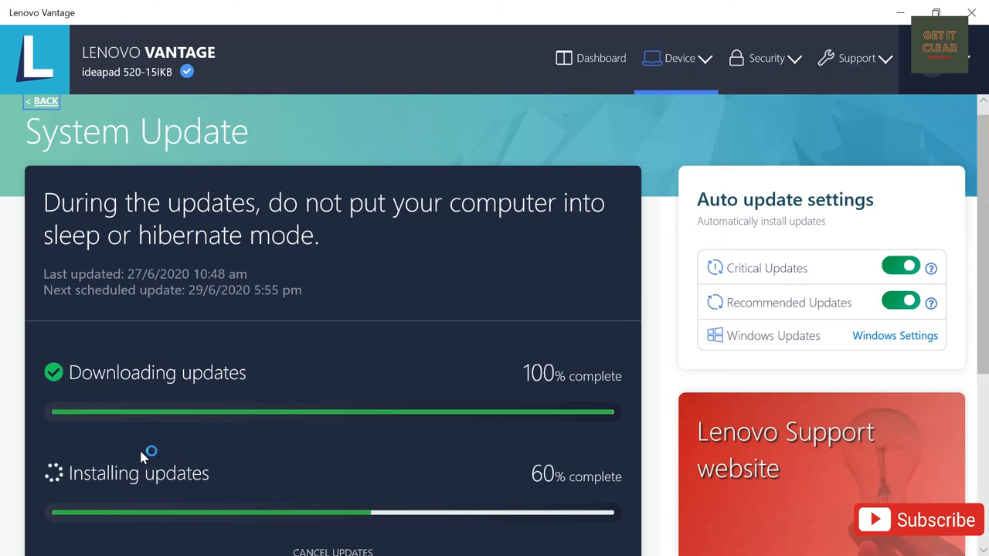
mouse_move(195, 442)
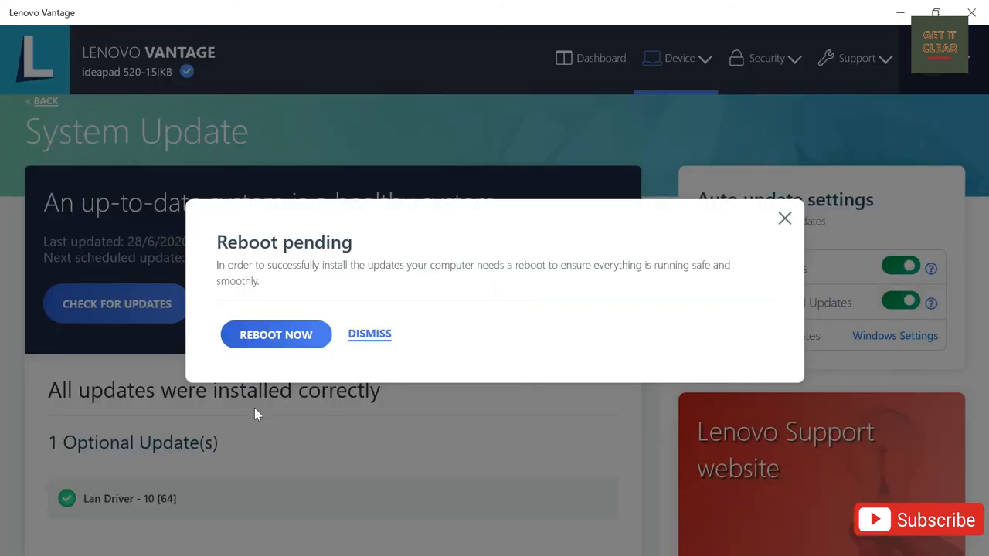
mouse_move(263, 425)
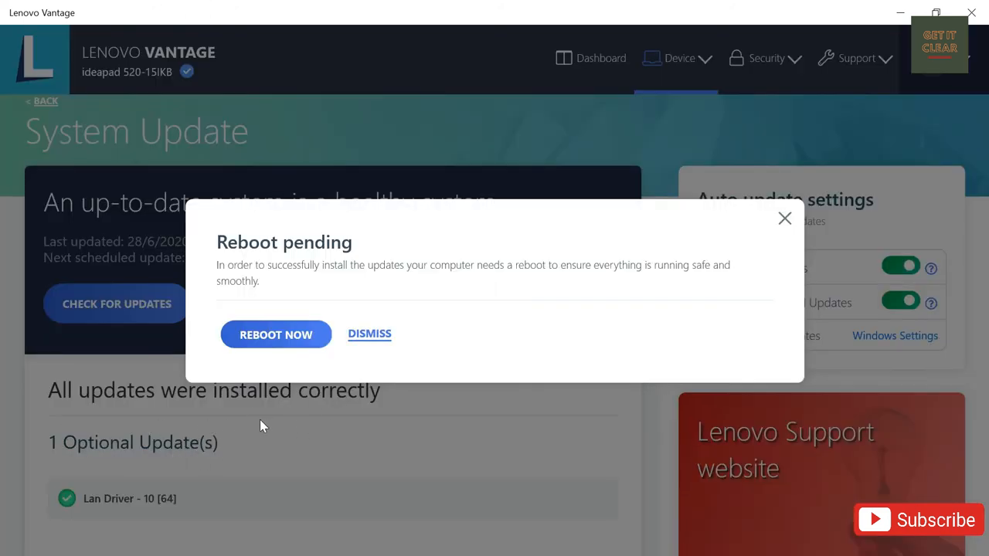
mouse_move(439, 334)
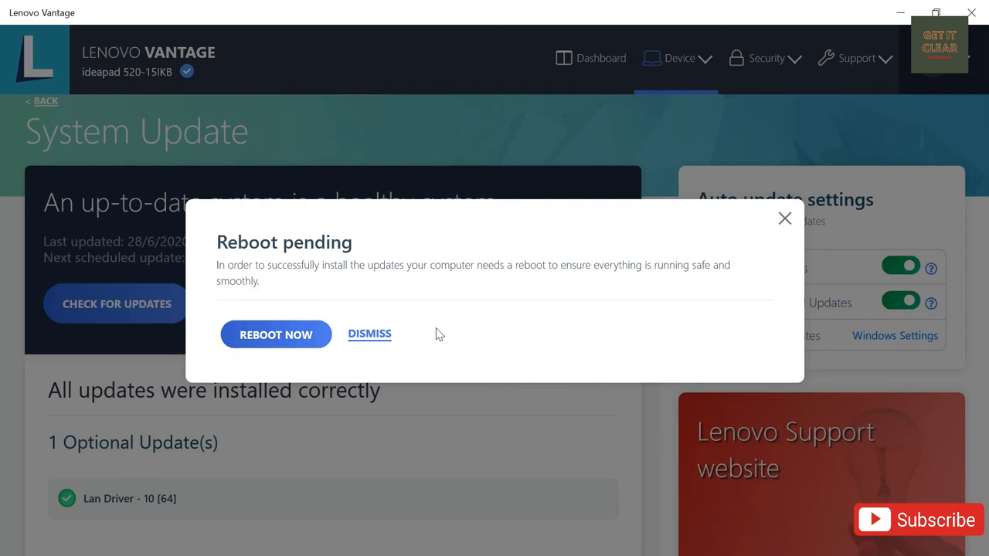
mouse_move(238, 408)
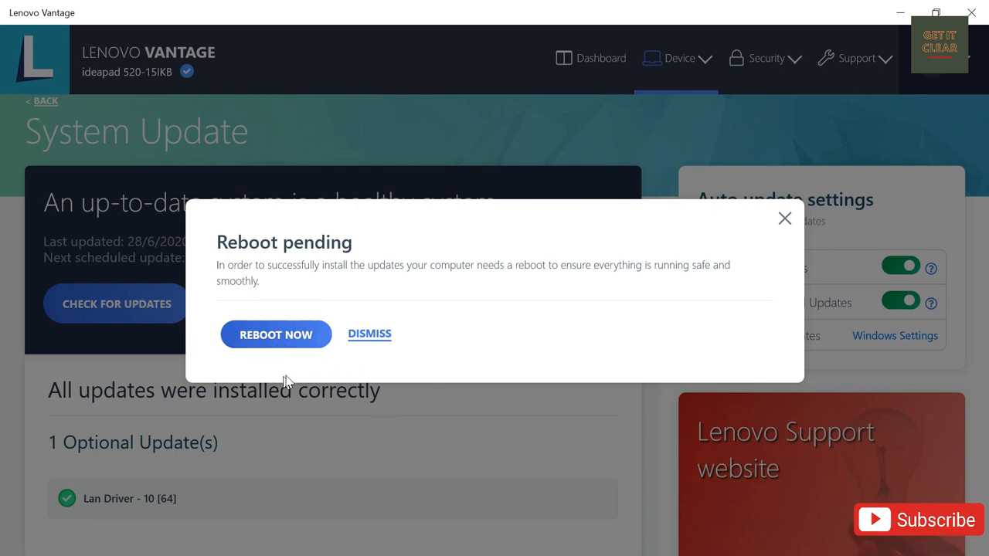
mouse_move(275, 333)
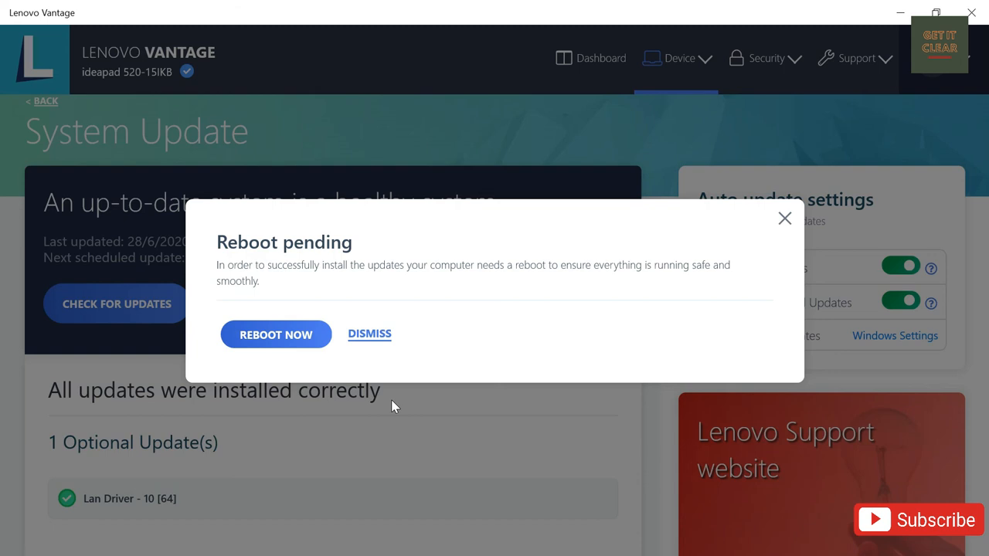
mouse_move(158, 525)
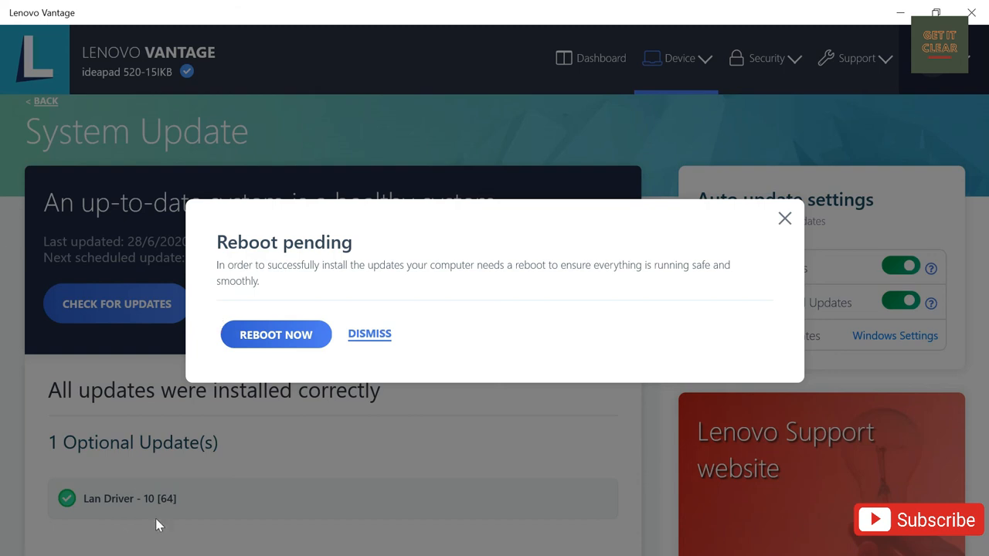
mouse_move(247, 182)
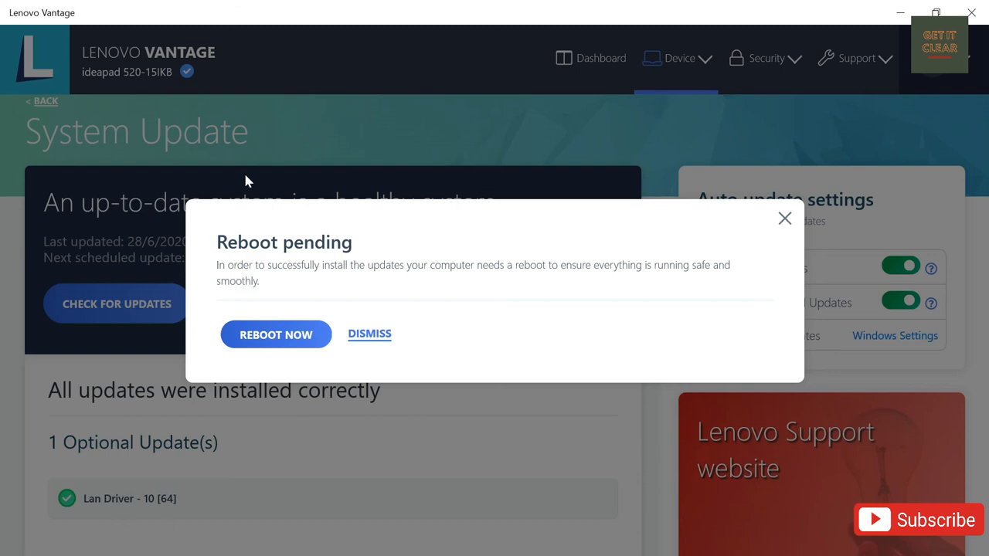
mouse_move(248, 270)
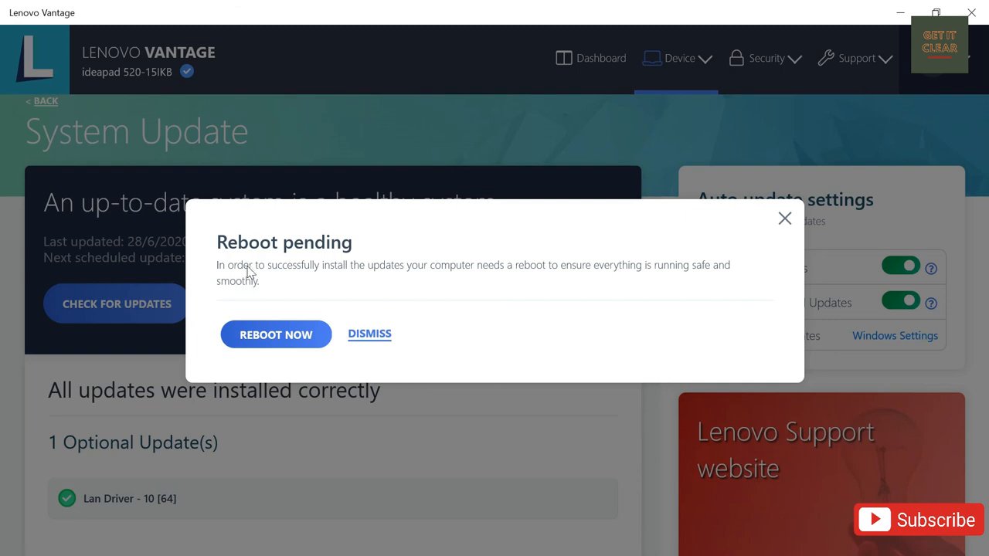
mouse_move(385, 153)
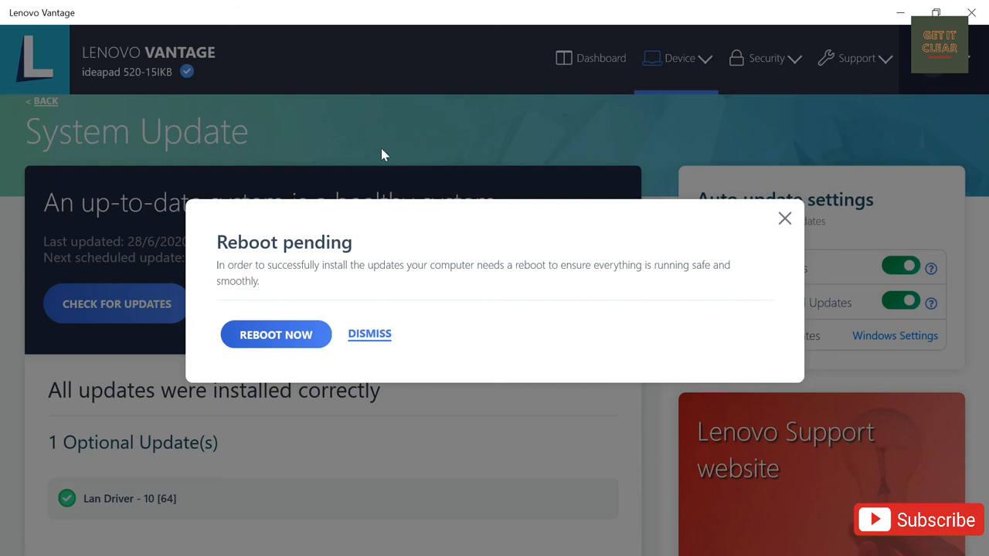
mouse_move(353, 165)
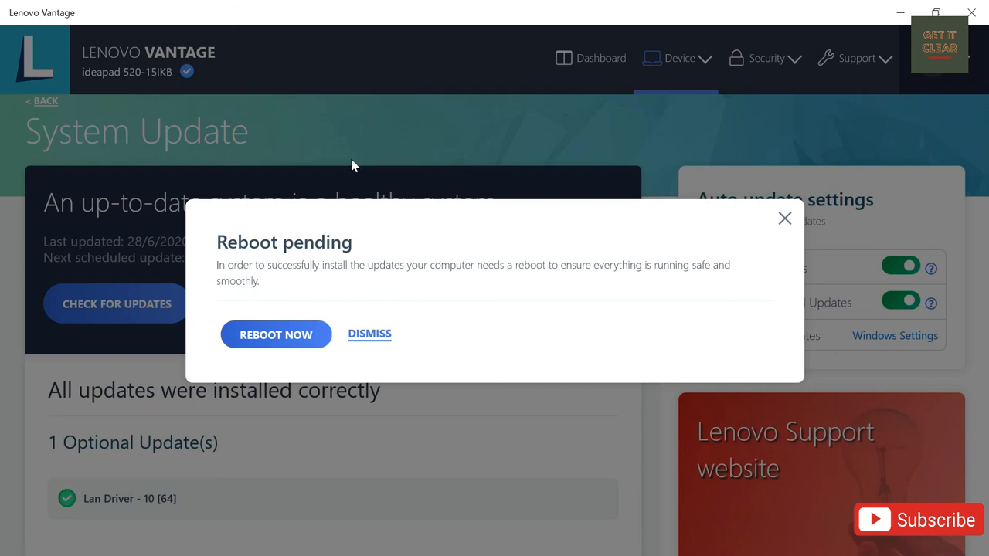